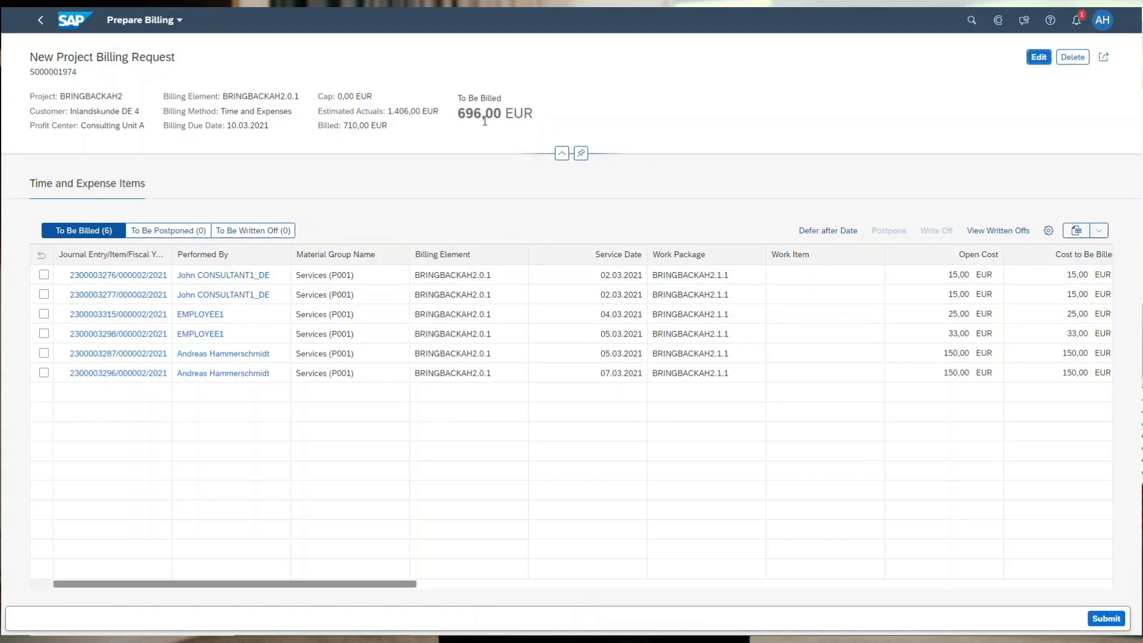
# - Start a new Schedule Project Billing Preparation job set to start immediately as a single run
pyautogui.click(998, 230)
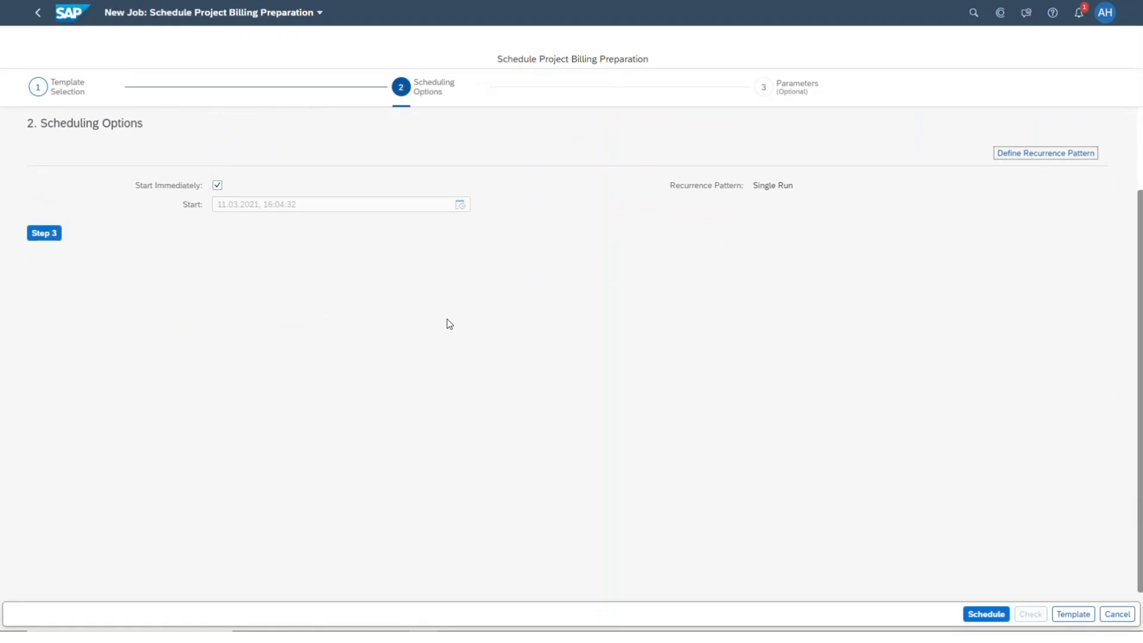
# - Show the Time Recording item's Specify Task Types step listing eight task types with default account assignments
pyautogui.click(1044, 154)
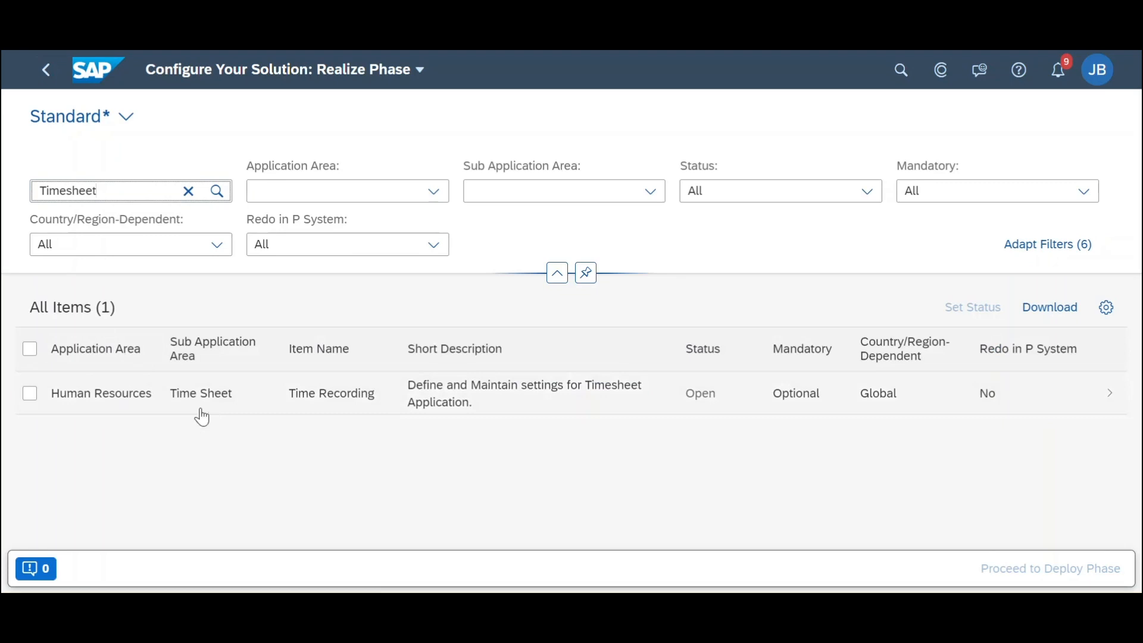
pyautogui.click(331, 393)
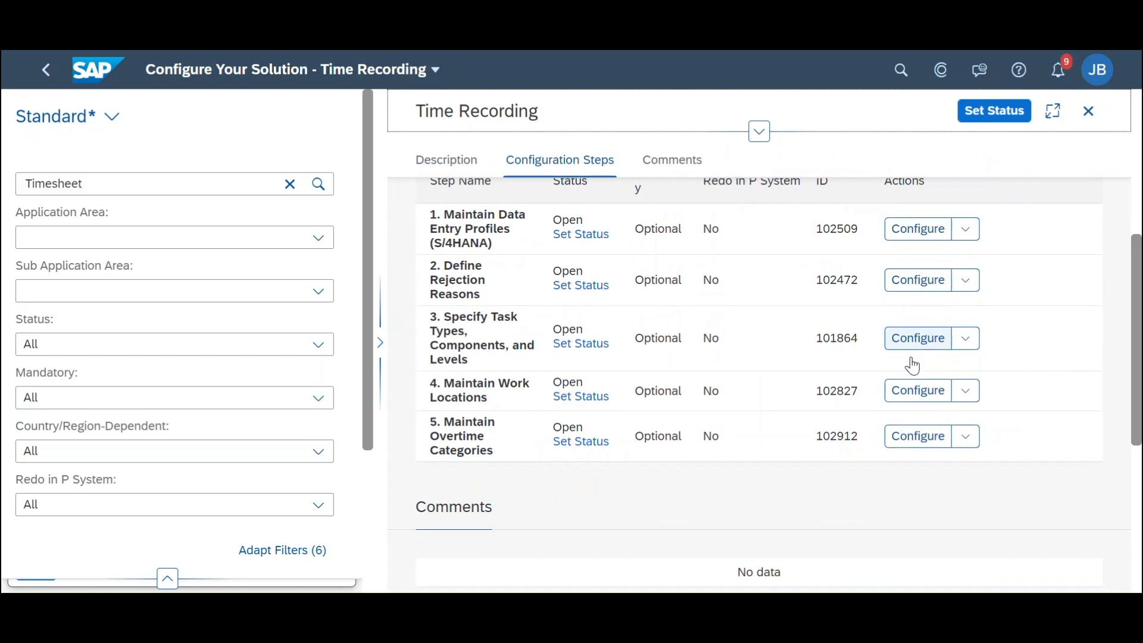
pyautogui.click(917, 337)
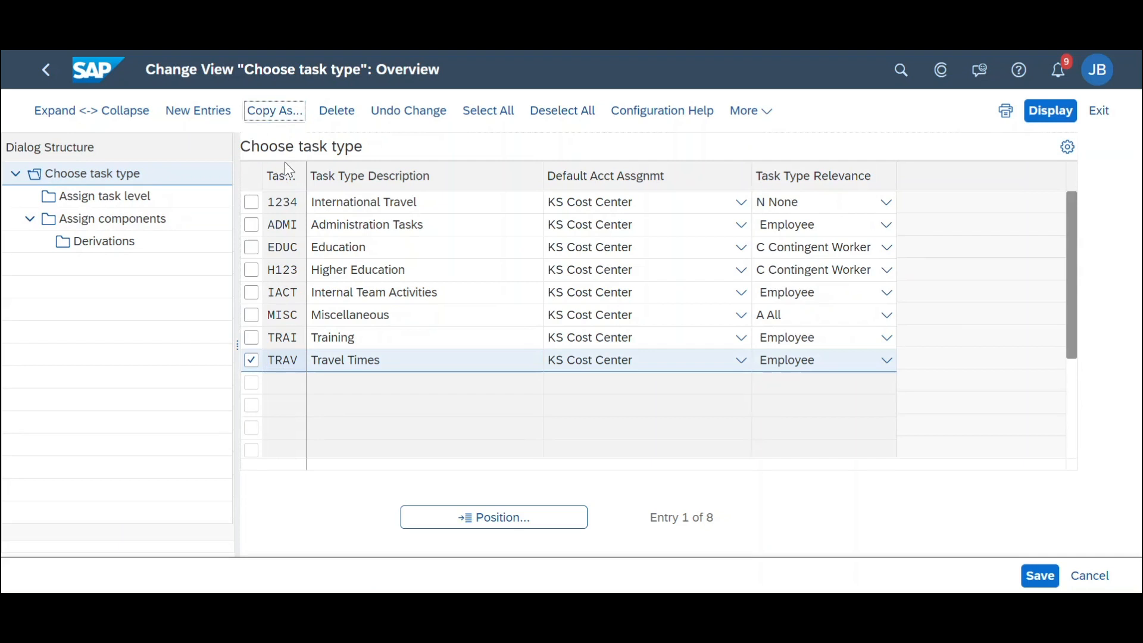
# - Review the Project Manager - Professional Services role's ten assigned business catalogs in Maintain Business Roles
pyautogui.click(274, 109)
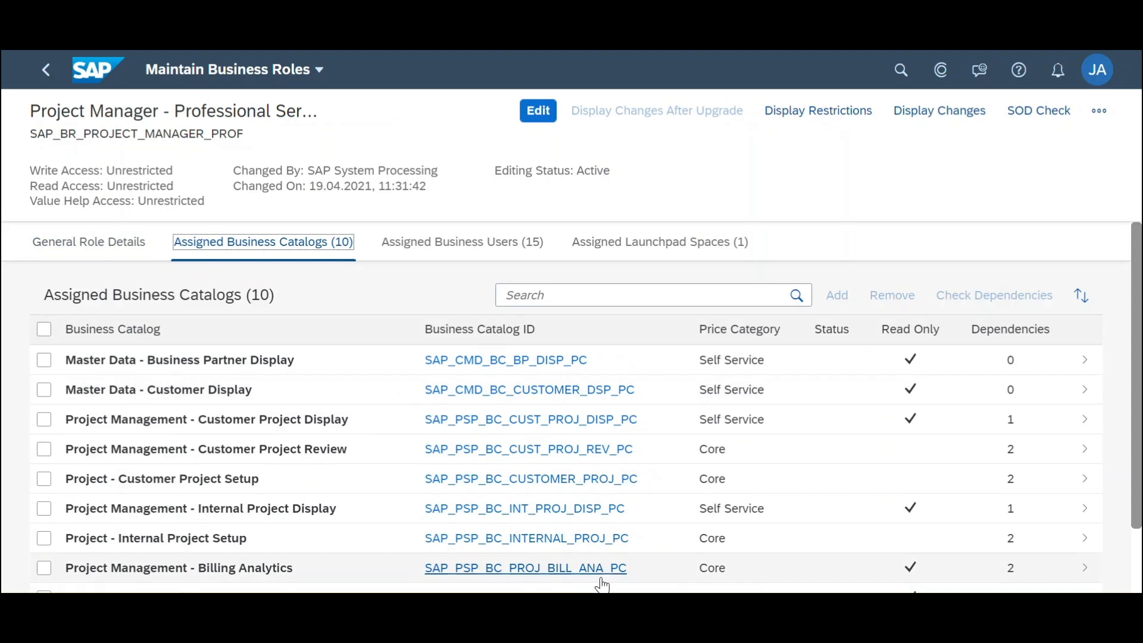
pyautogui.click(537, 109)
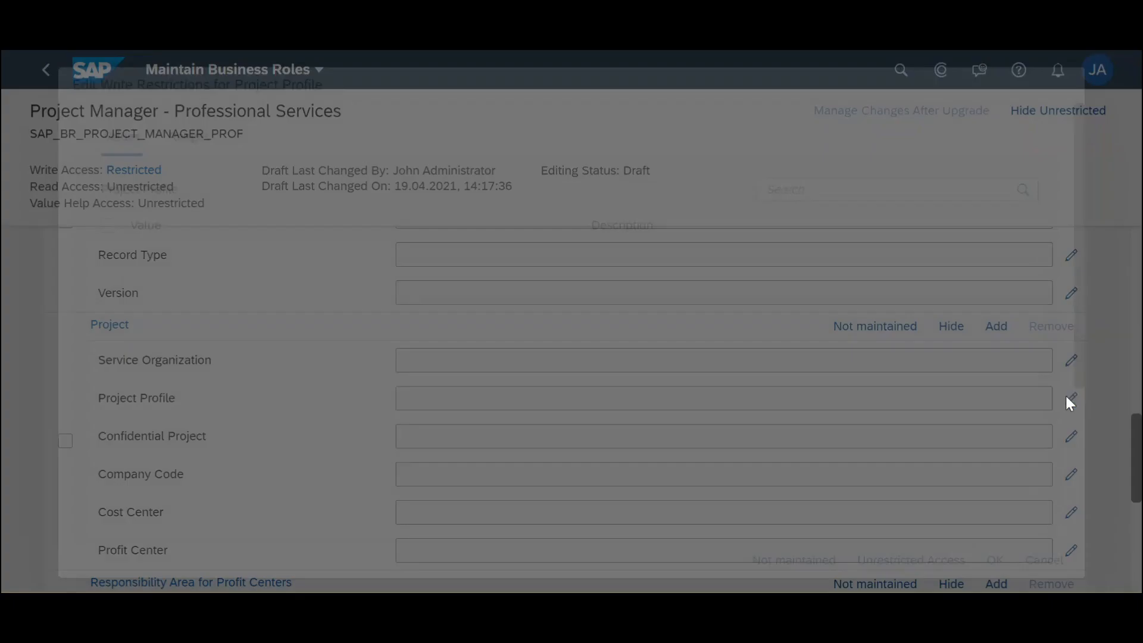
pyautogui.click(1072, 398)
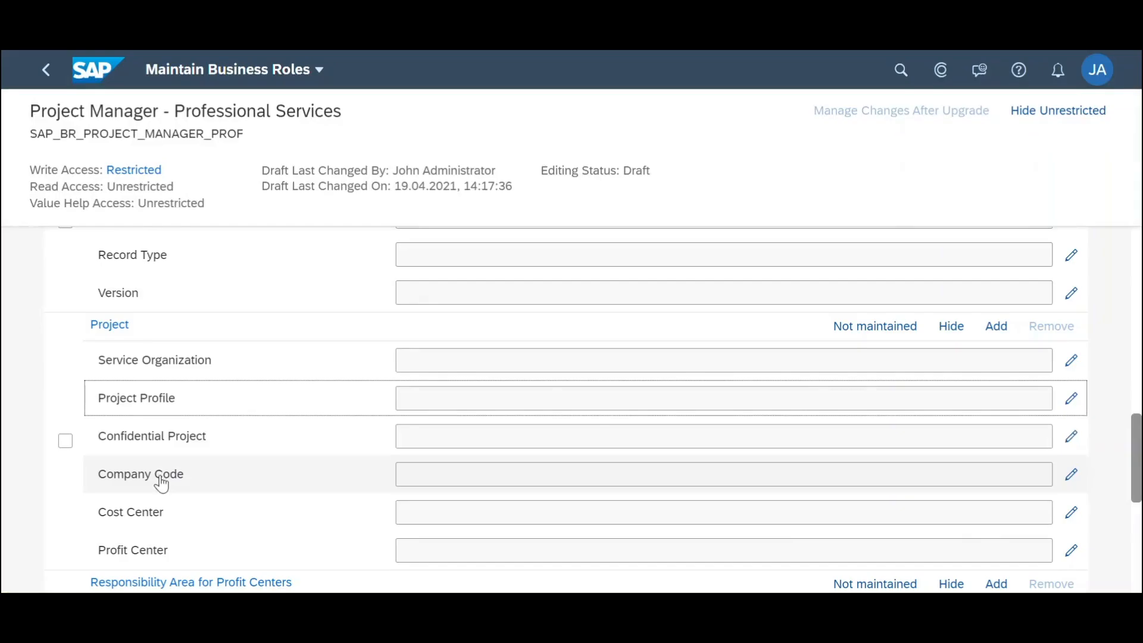
pyautogui.click(1071, 436)
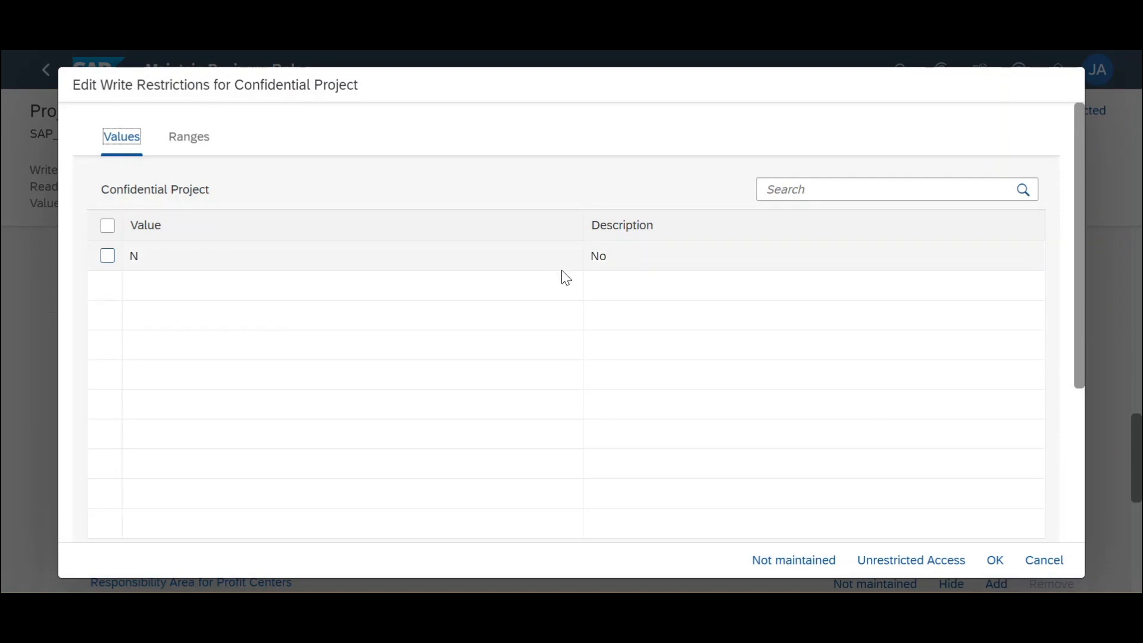
pyautogui.click(1044, 560)
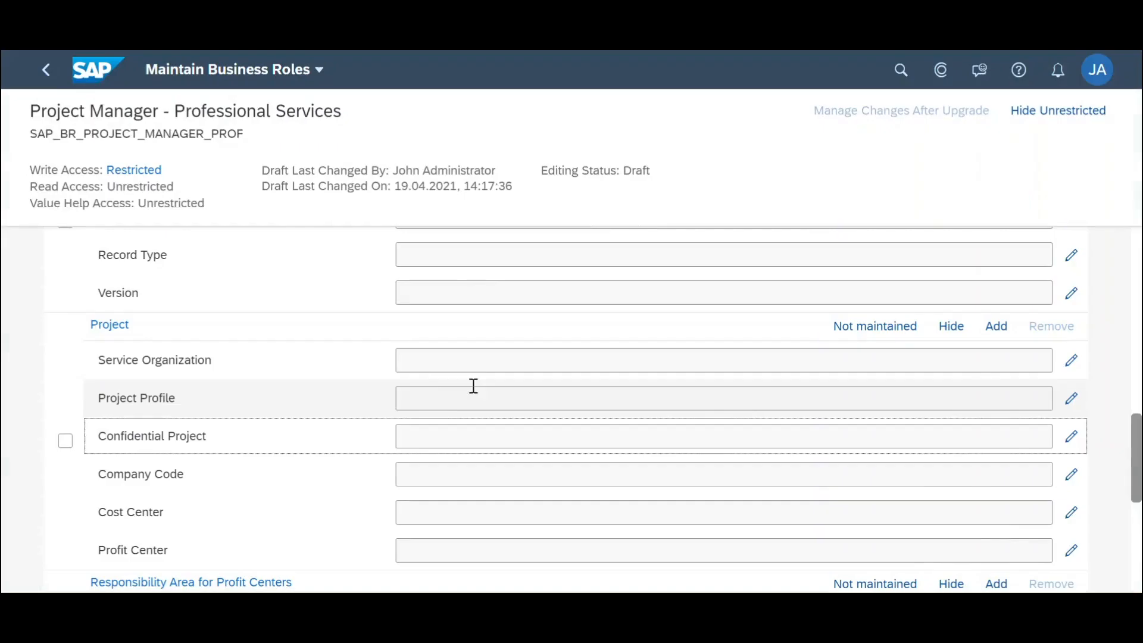